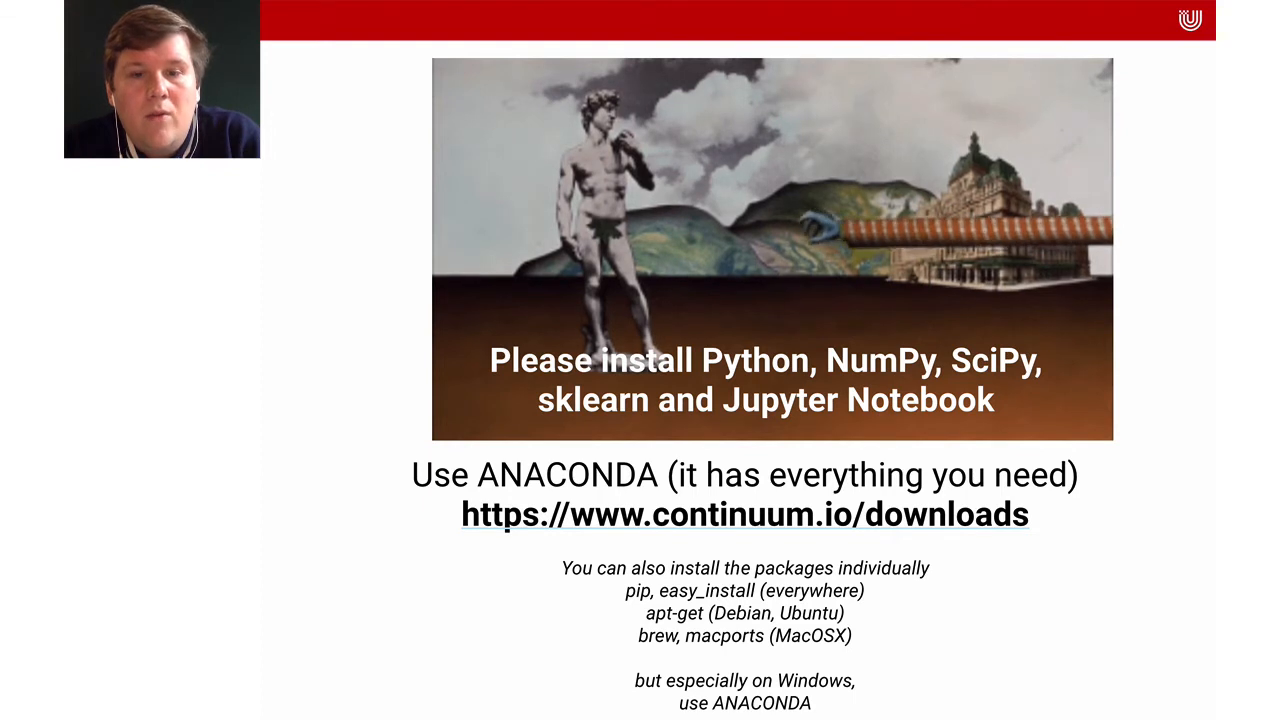
key("Right")
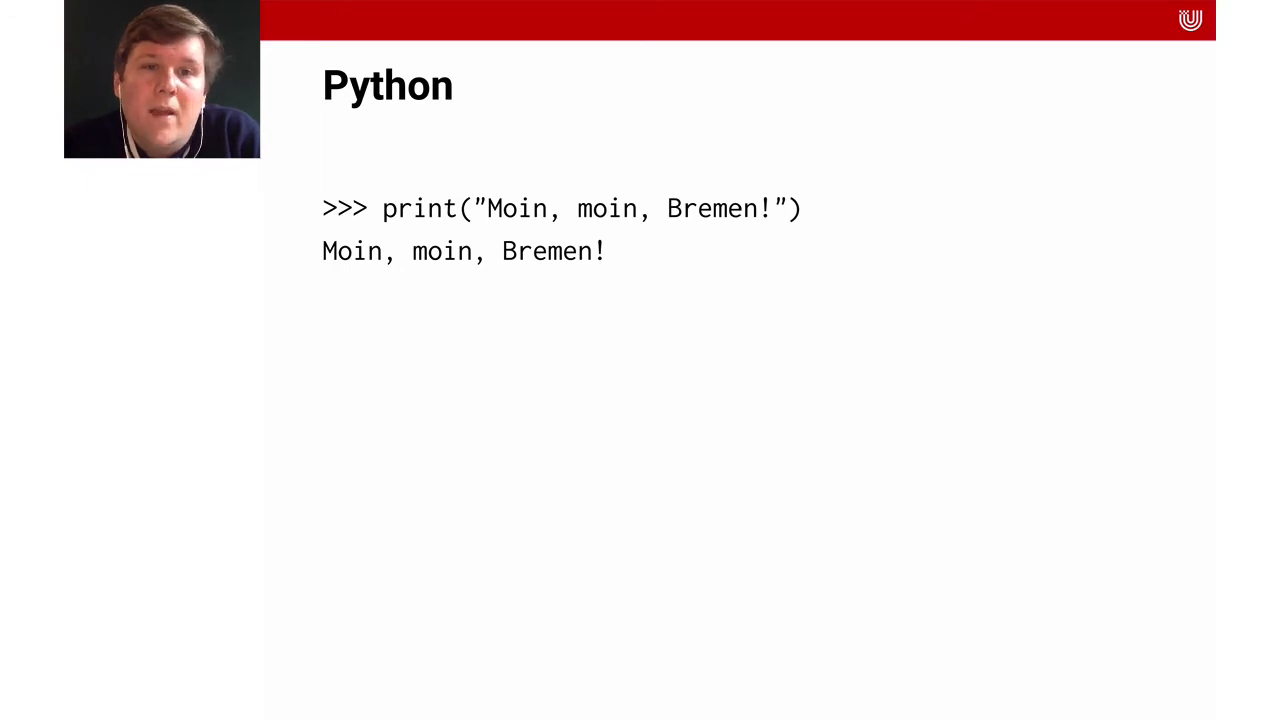